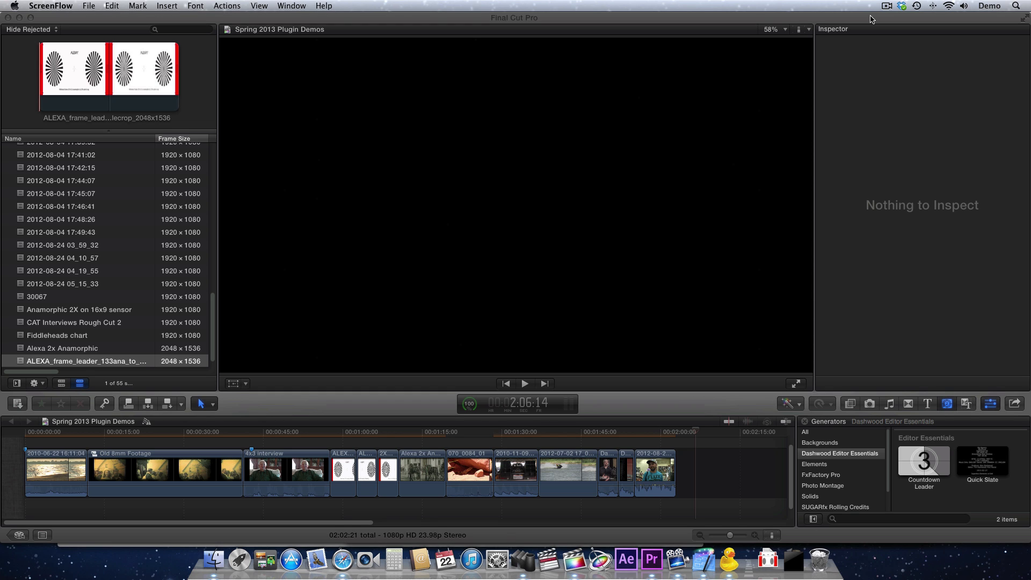
{"action": "mouse_move", "coordinate": [859, 177]}
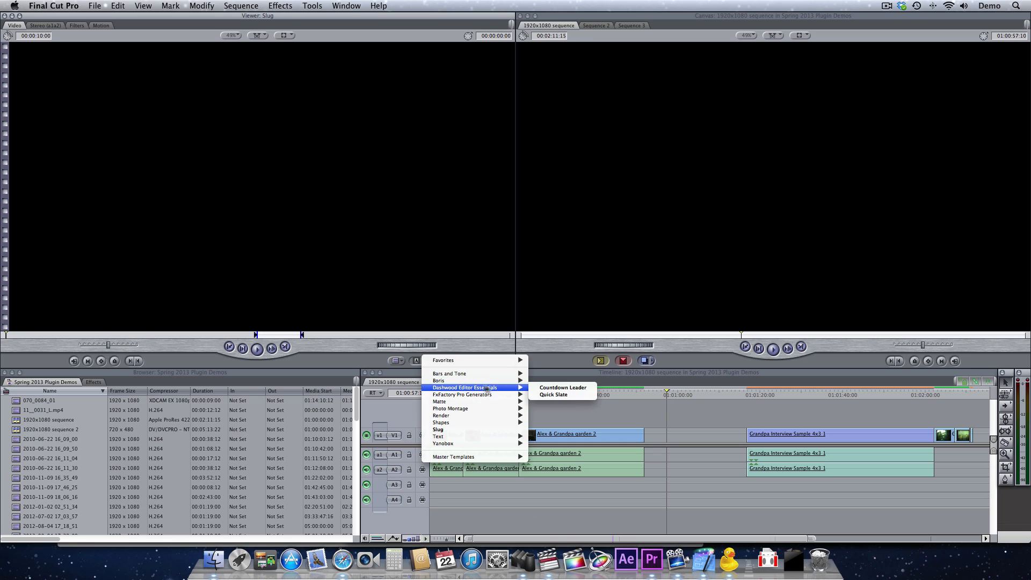
- Place the Countdown Leader generator from the Generators browser at the very start of the timeline
{"action": "left_click", "coordinate": [563, 387]}
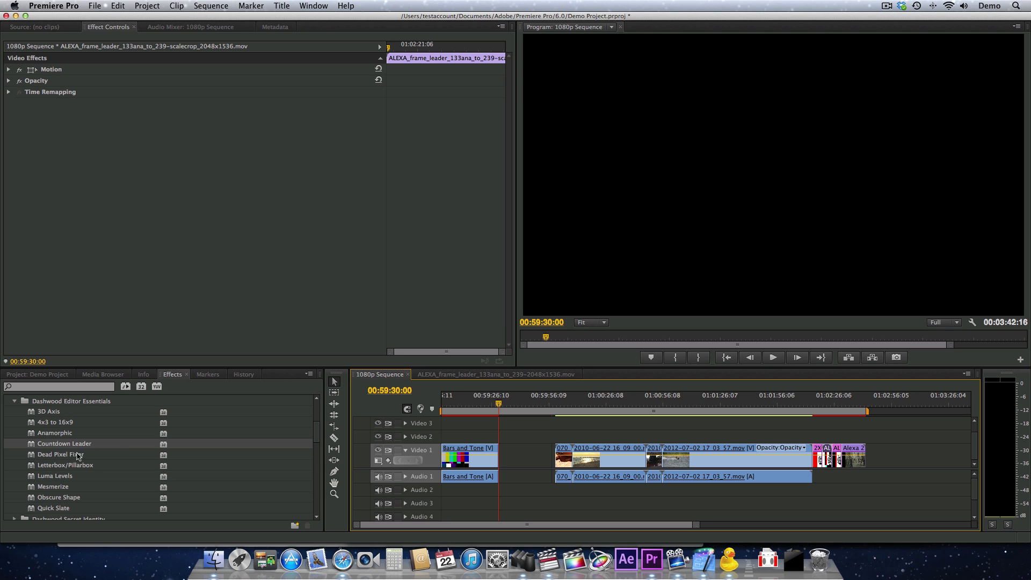
{"action": "mouse_move", "coordinate": [110, 451]}
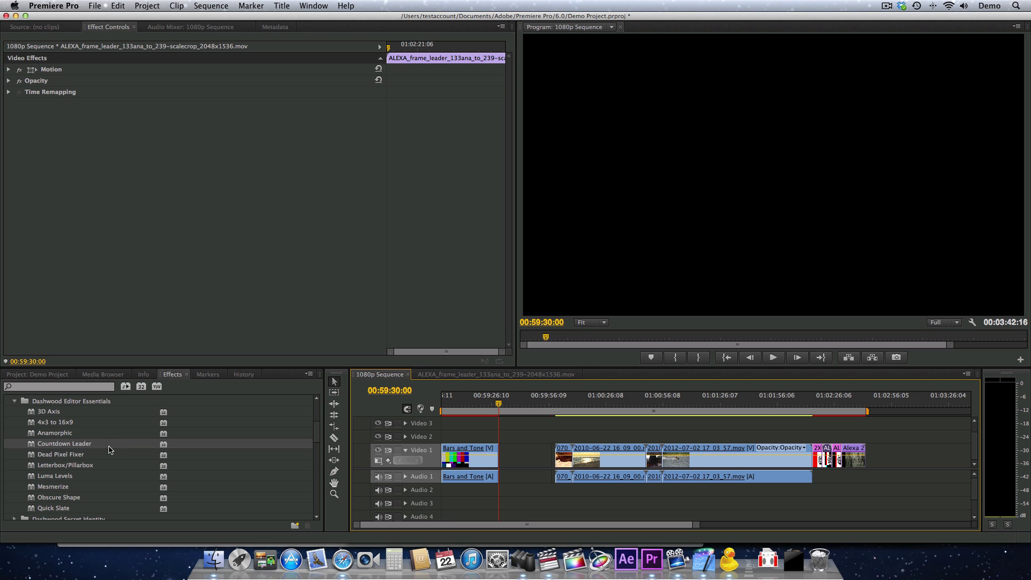
{"action": "left_click", "coordinate": [88, 5]}
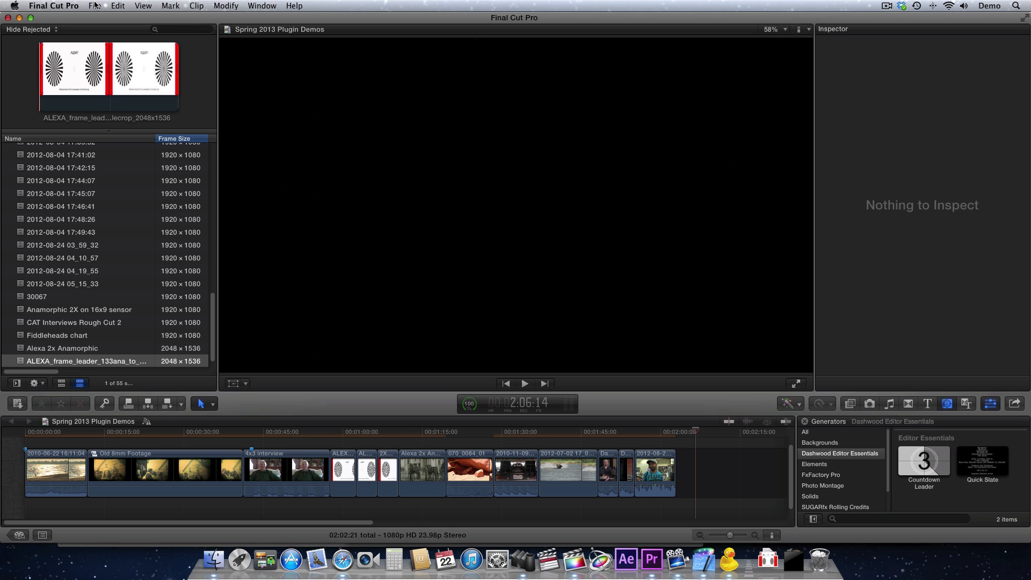
{"action": "mouse_move", "coordinate": [935, 455]}
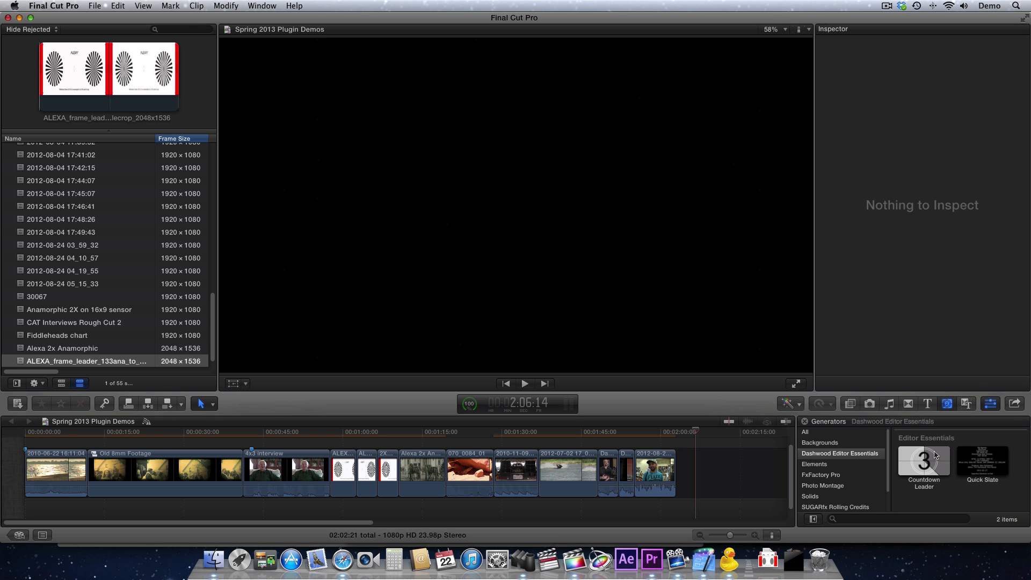
{"action": "left_click", "coordinate": [924, 461]}
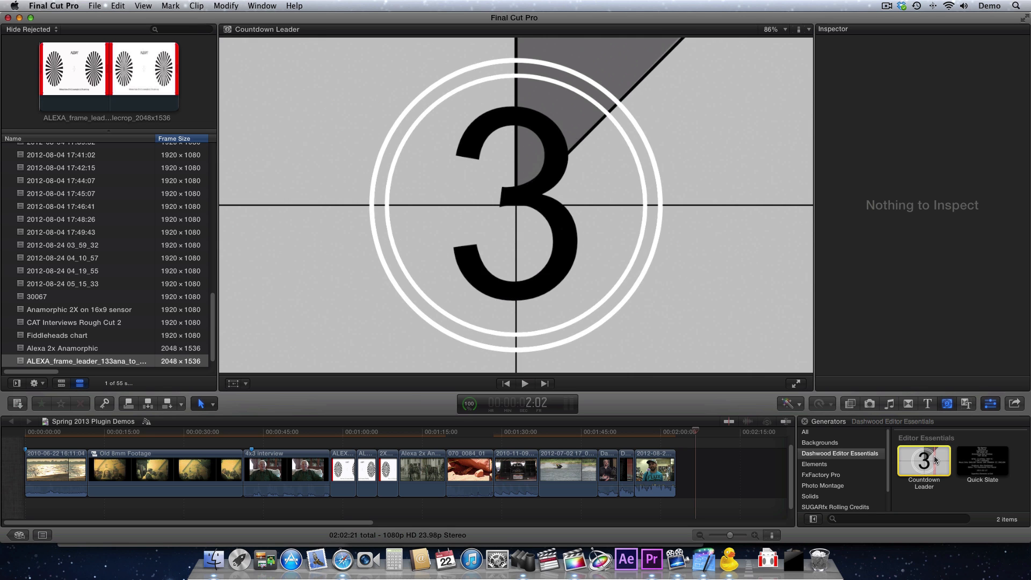
{"action": "left_click_drag", "start_coordinate": [922, 461], "coordinate": [39, 477]}
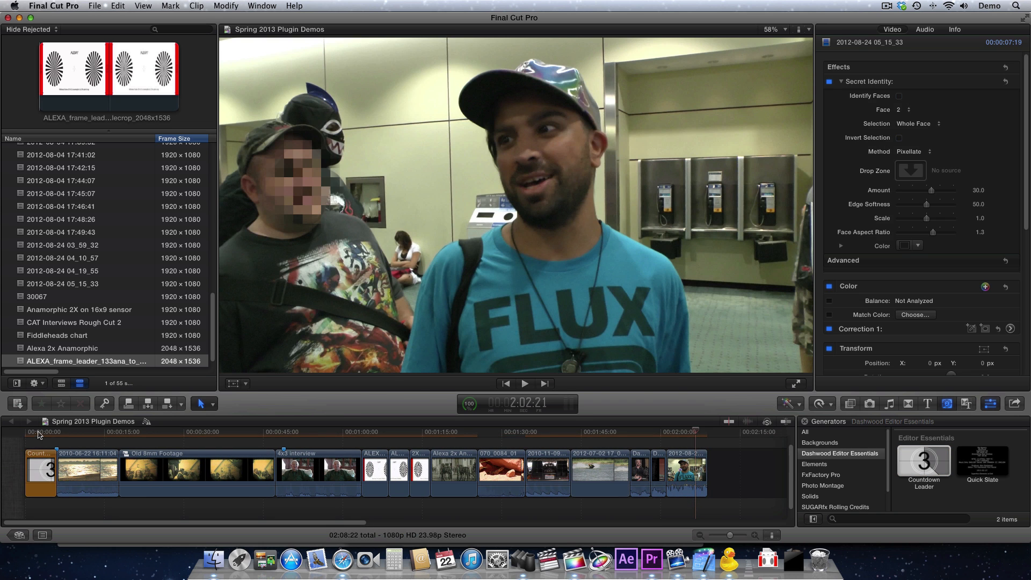
- Select the Countdown Leader clip so its parameters appear in the Inspector
{"action": "left_click", "coordinate": [26, 448]}
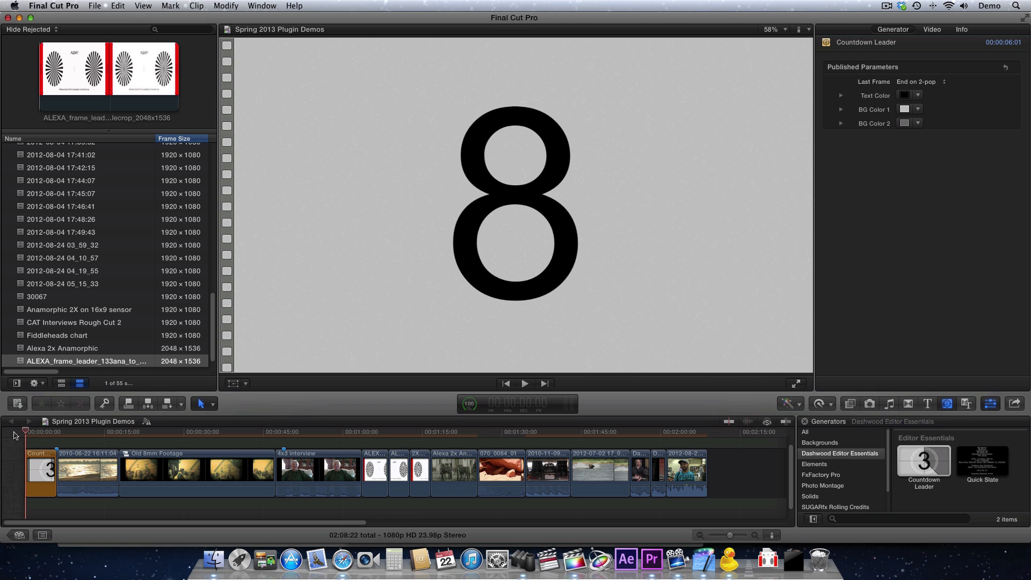
{"action": "left_click", "coordinate": [525, 383]}
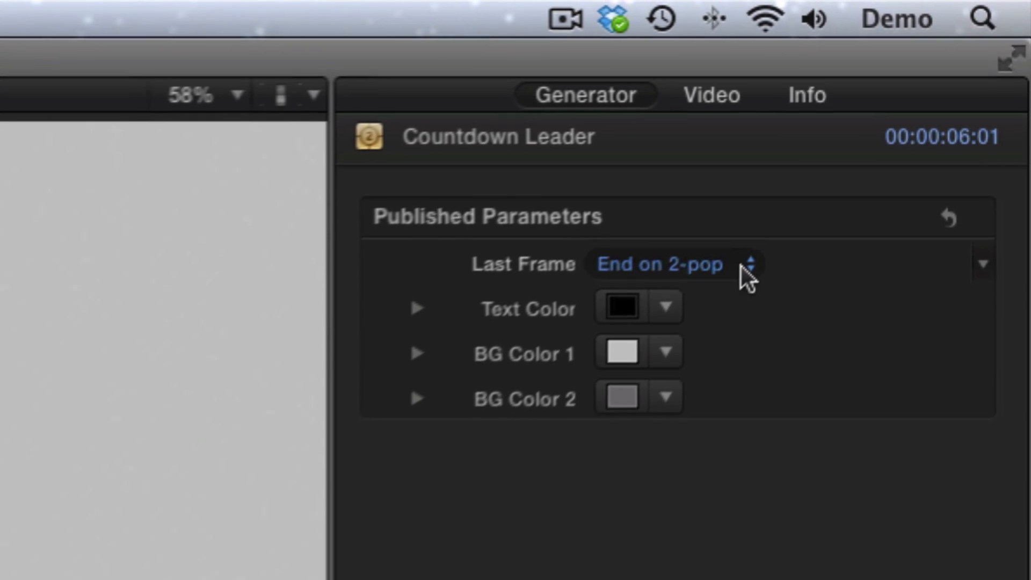
- Keep the leader's Last Frame setting on End on 2-pop
{"action": "left_click", "coordinate": [661, 264]}
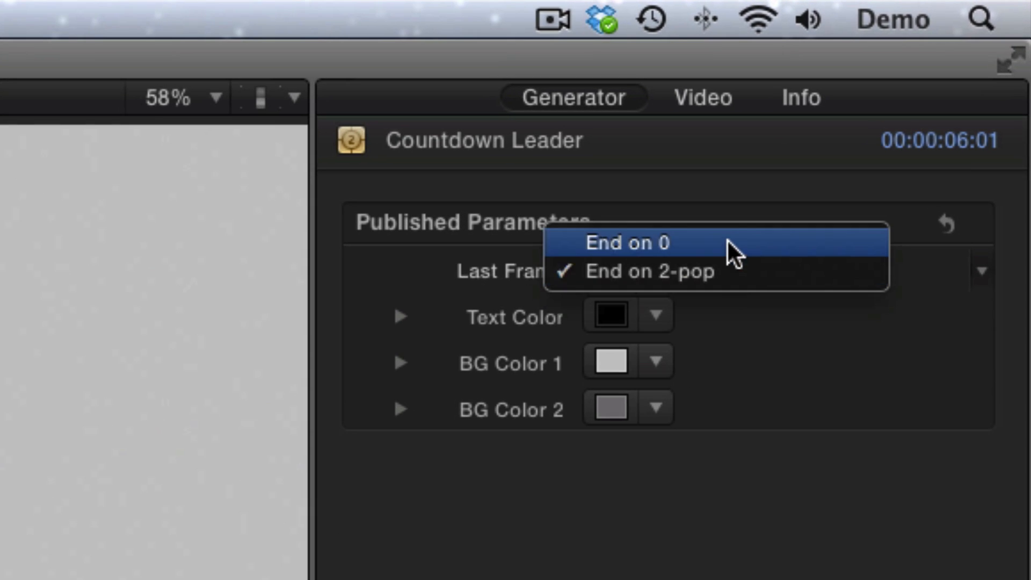
{"action": "left_click", "coordinate": [627, 242]}
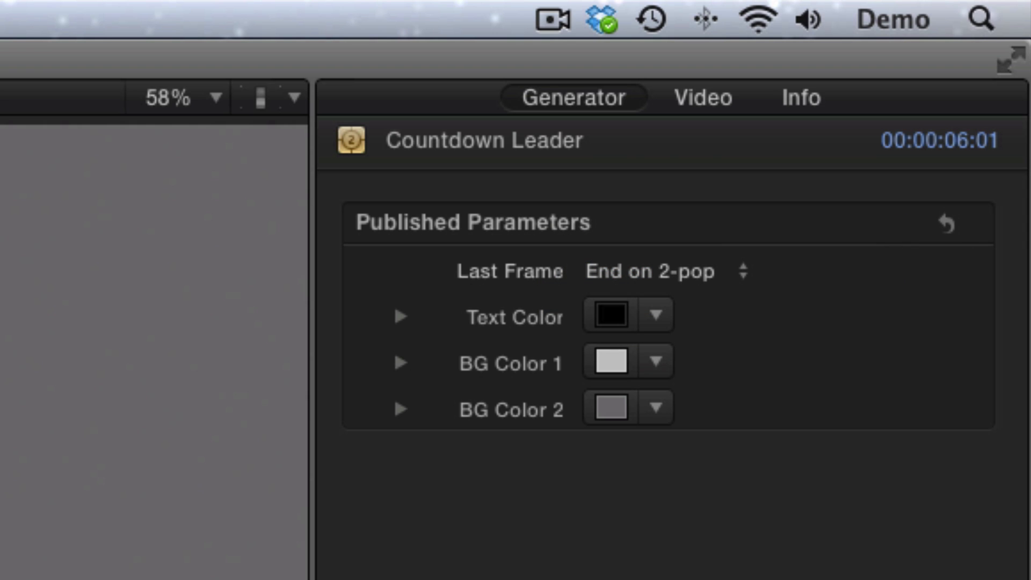
{"action": "mouse_move", "coordinate": [178, 559]}
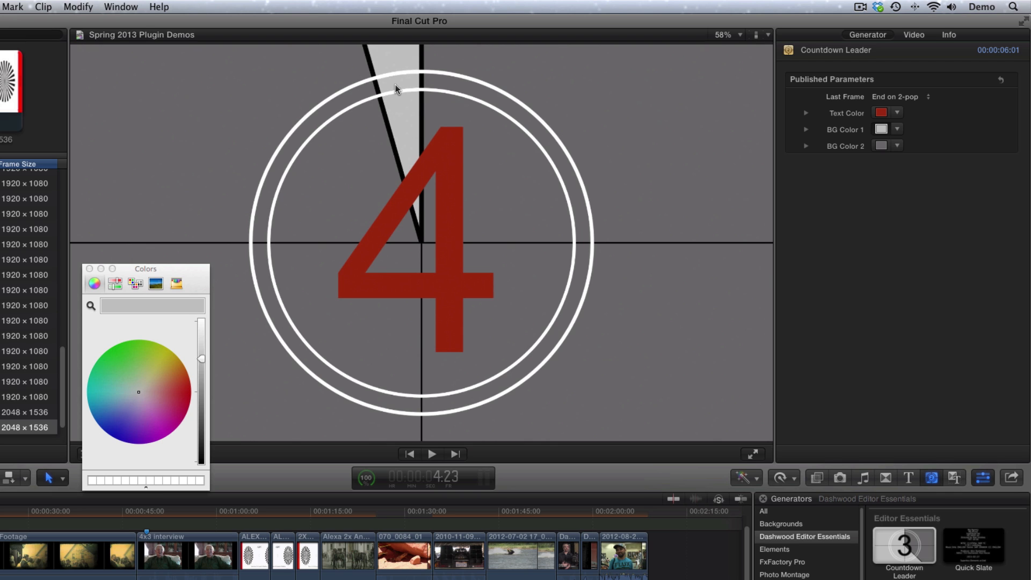
- Make the countdown text red and BG Color 1 green, leaving the colour picker closed
{"action": "left_click", "coordinate": [118, 367]}
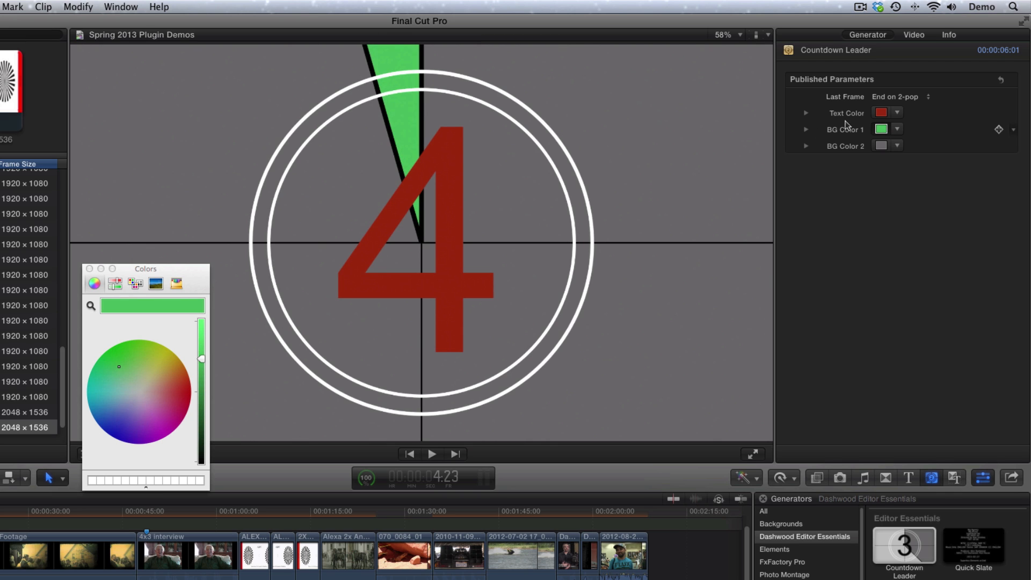
{"action": "left_click", "coordinate": [110, 411]}
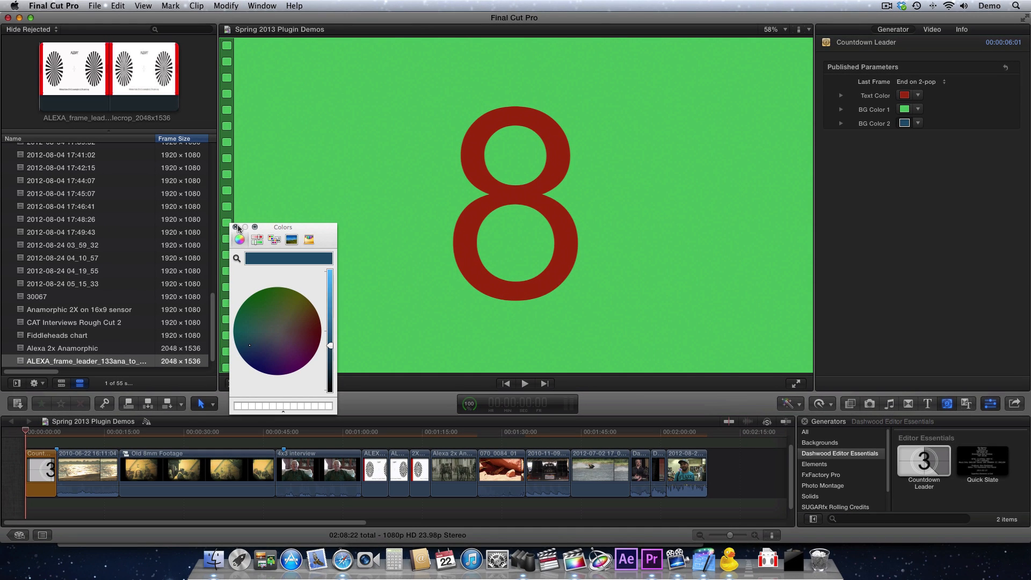
{"action": "left_click", "coordinate": [235, 228]}
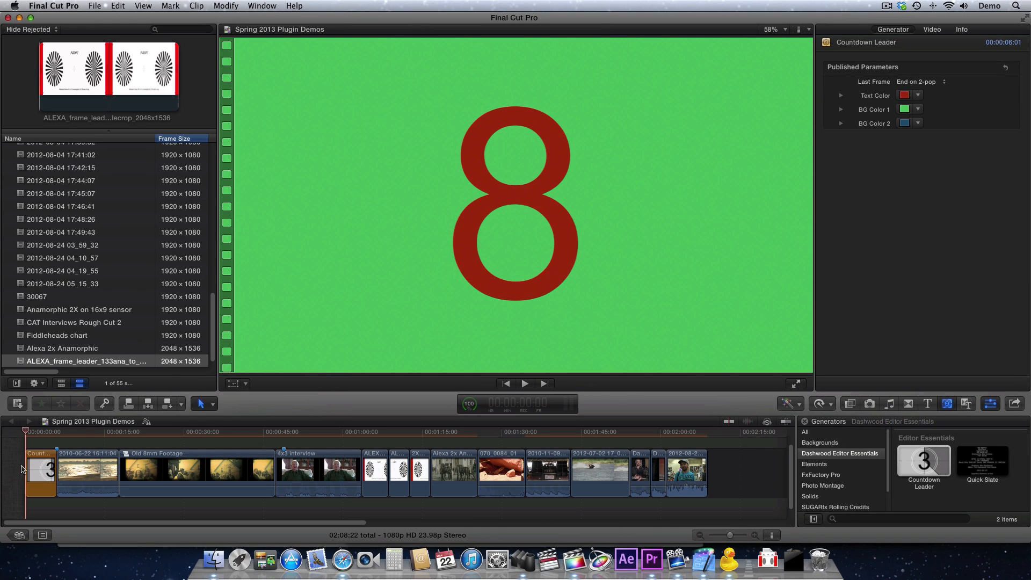
{"action": "left_click", "coordinate": [34, 472]}
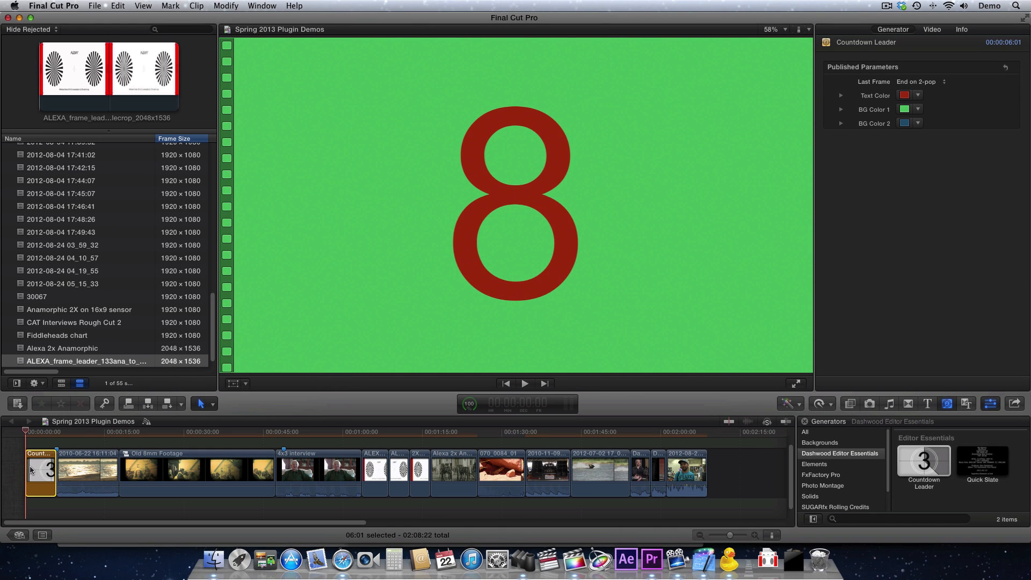